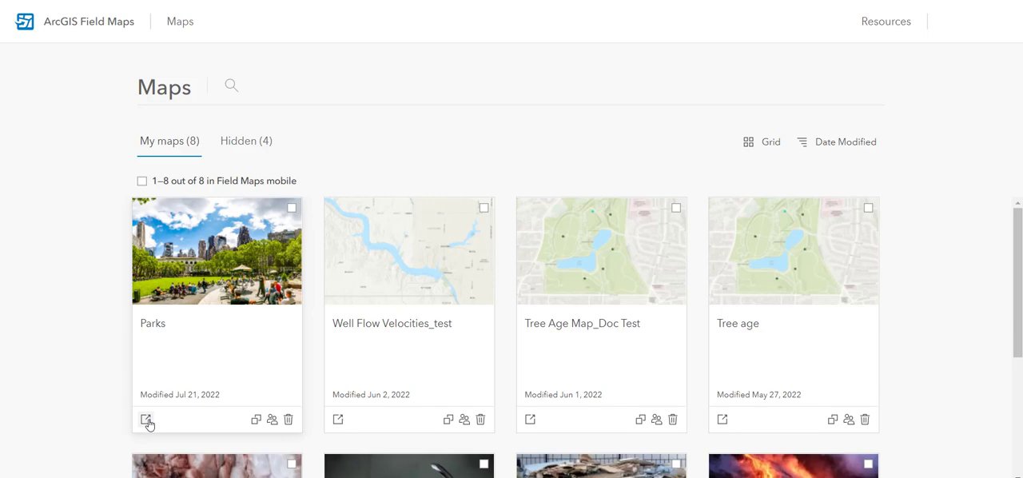
# Step: Open the Parks map and show its Geofences list with the existing Dog Park Boundary
pyautogui.click(147, 419)
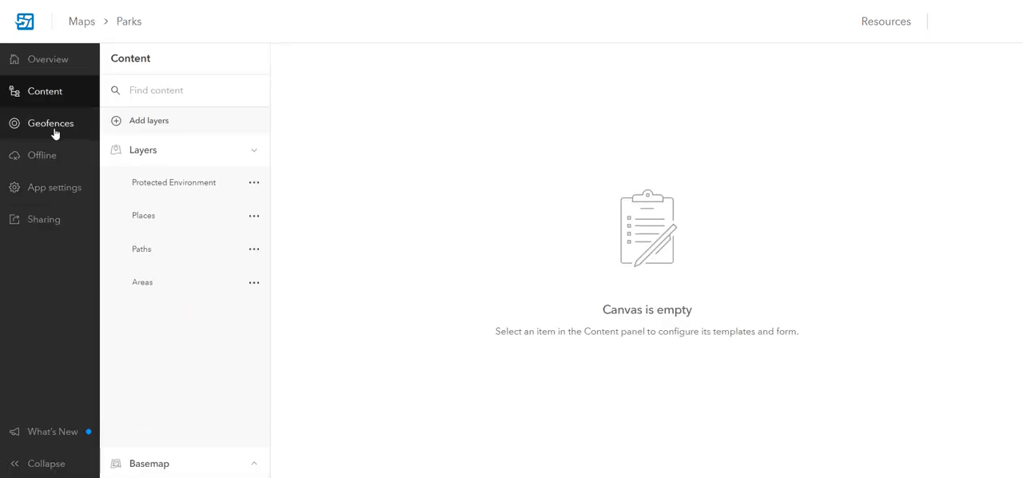
pyautogui.click(51, 123)
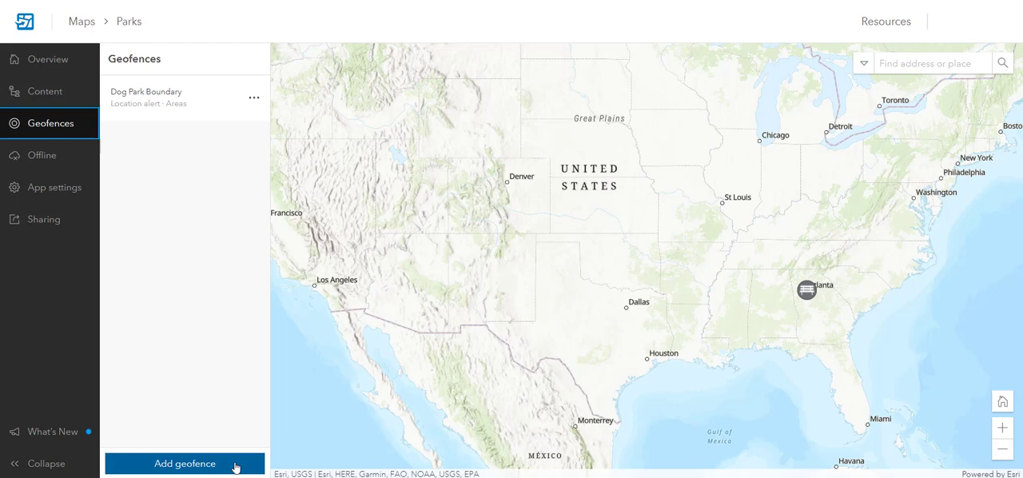
# Step: Add a new geofence named 'Protected Zone' and list the layers available for its areas
pyautogui.click(186, 463)
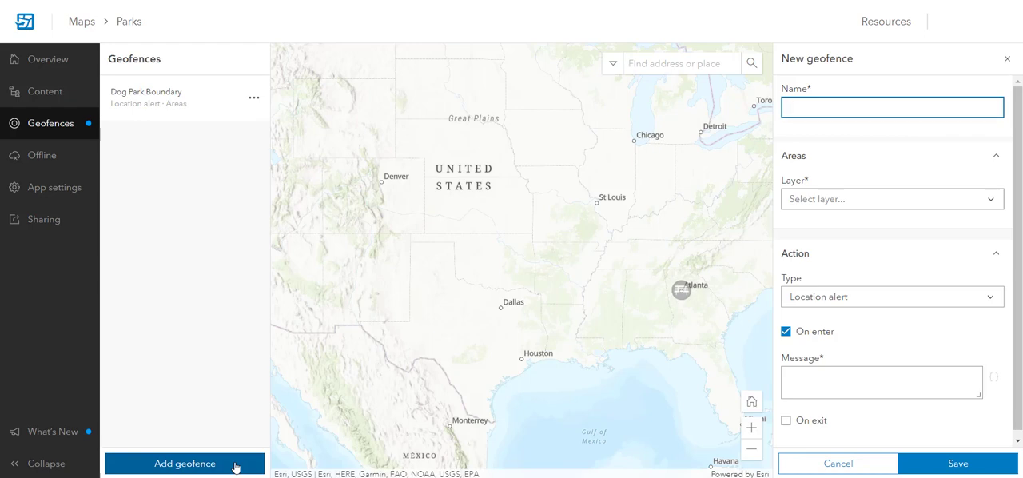
pyautogui.moveTo(703, 141)
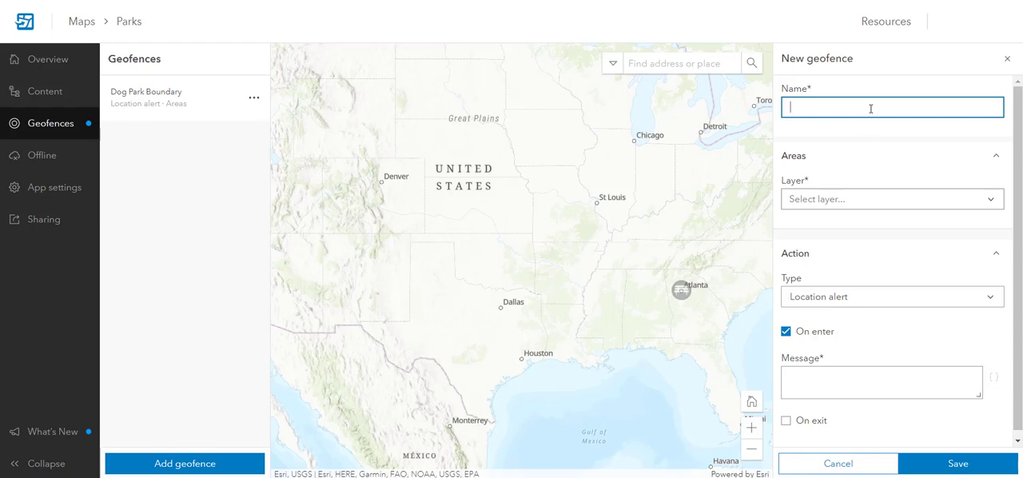
pyautogui.write('Protecte')
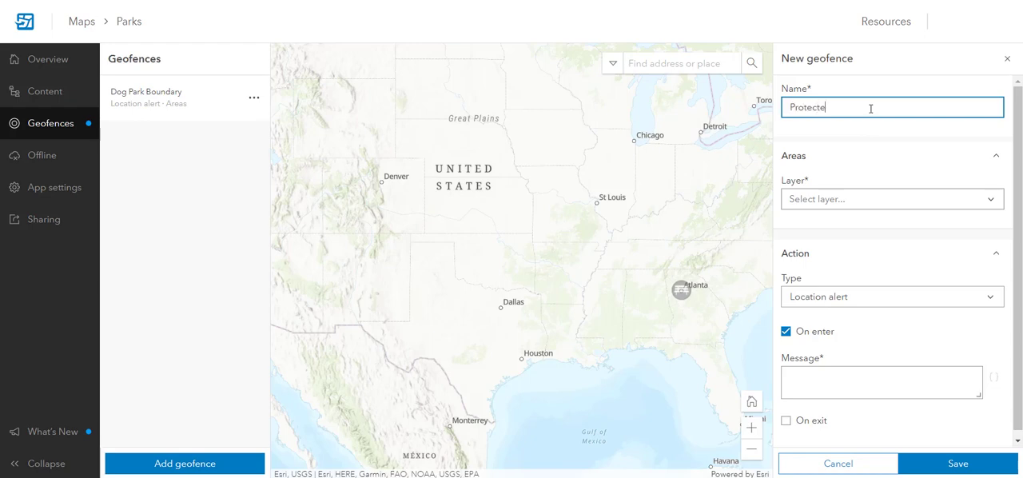
pyautogui.write('d')
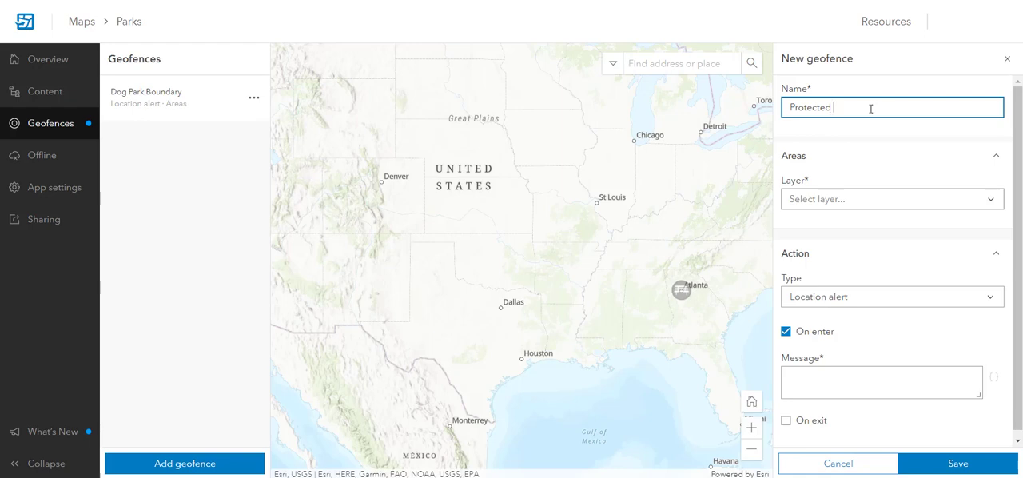
pyautogui.write('Zone')
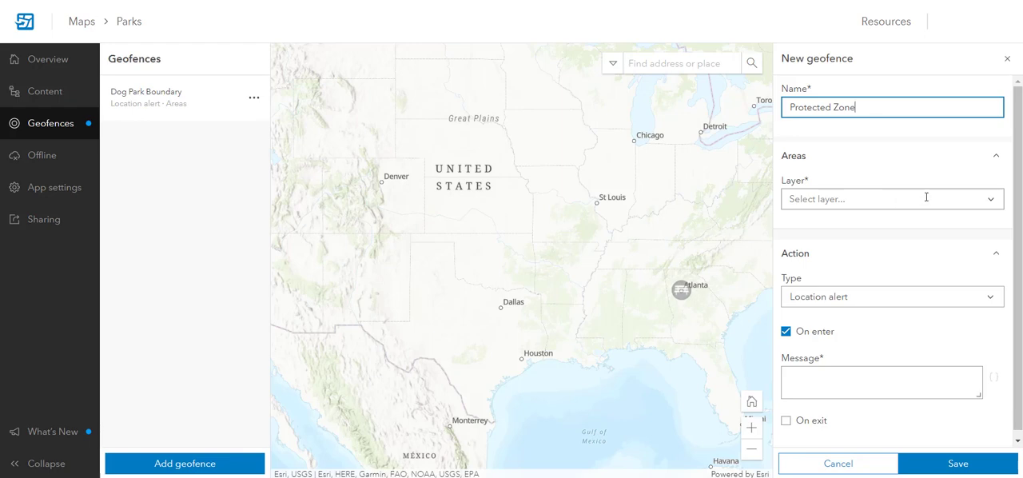
pyautogui.click(892, 198)
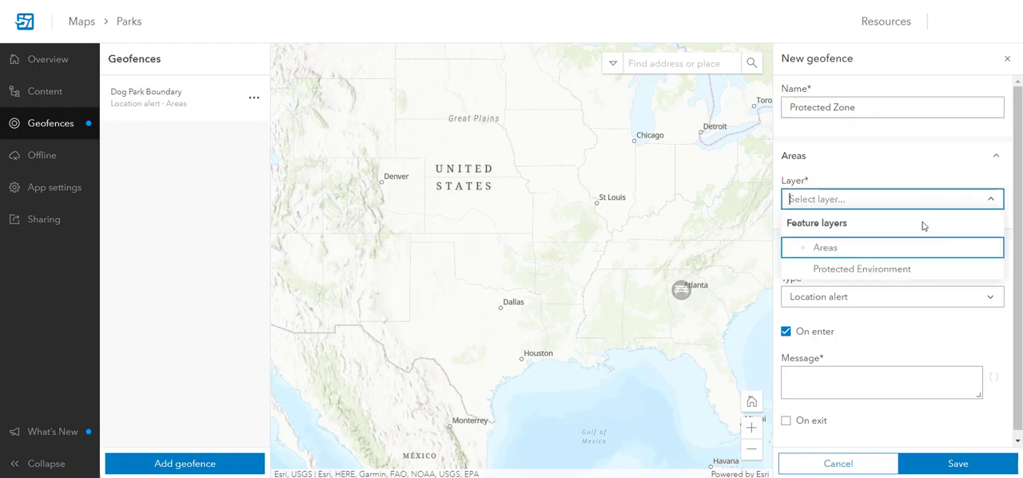
# Step: Use the Protected Environment layer as the geofence's areas
pyautogui.click(861, 268)
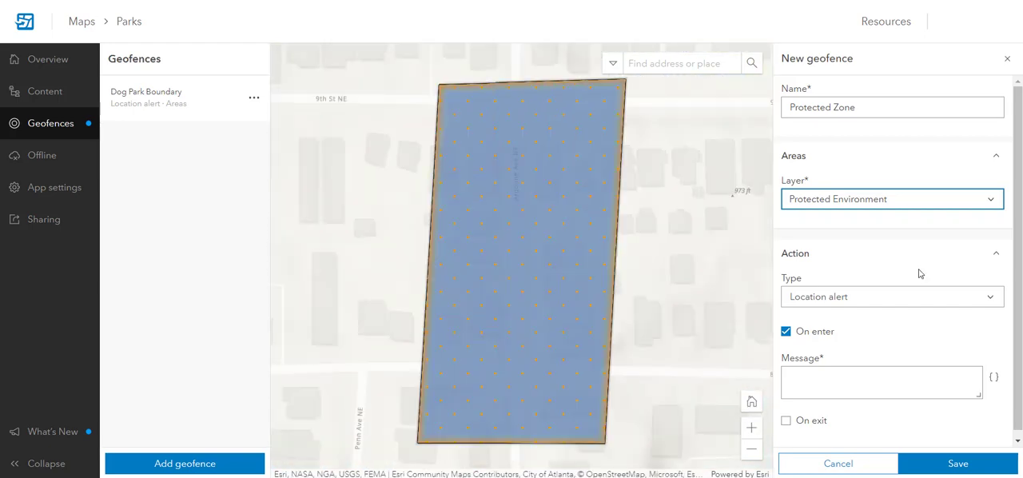
pyautogui.moveTo(620, 310)
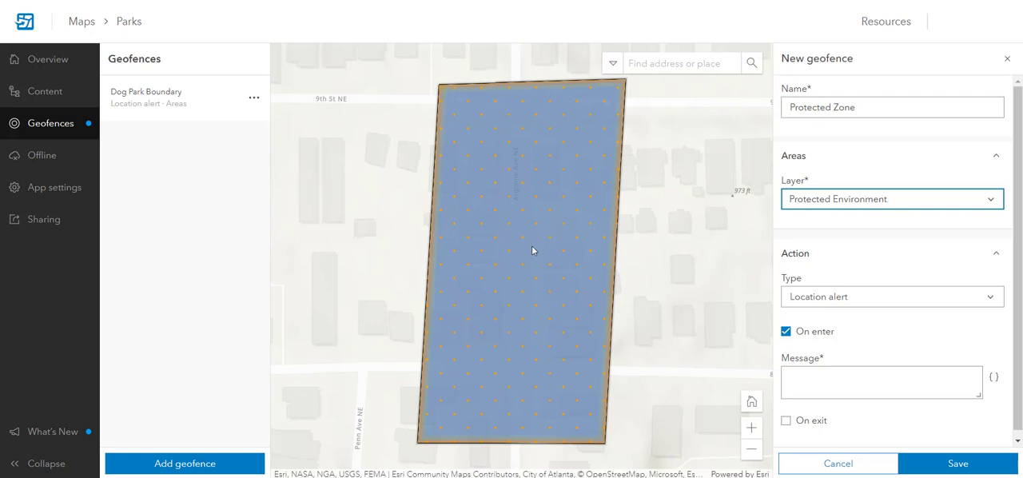
pyautogui.moveTo(495, 268)
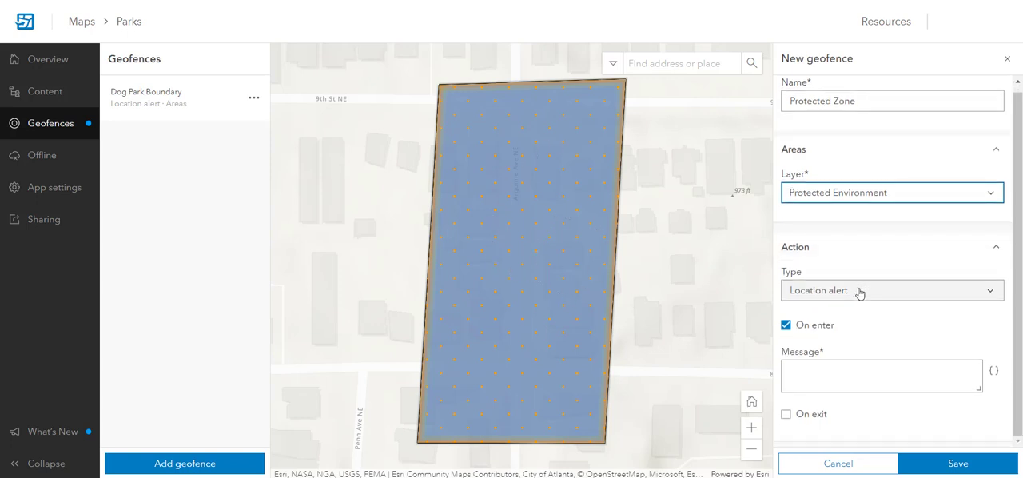
pyautogui.moveTo(852, 258)
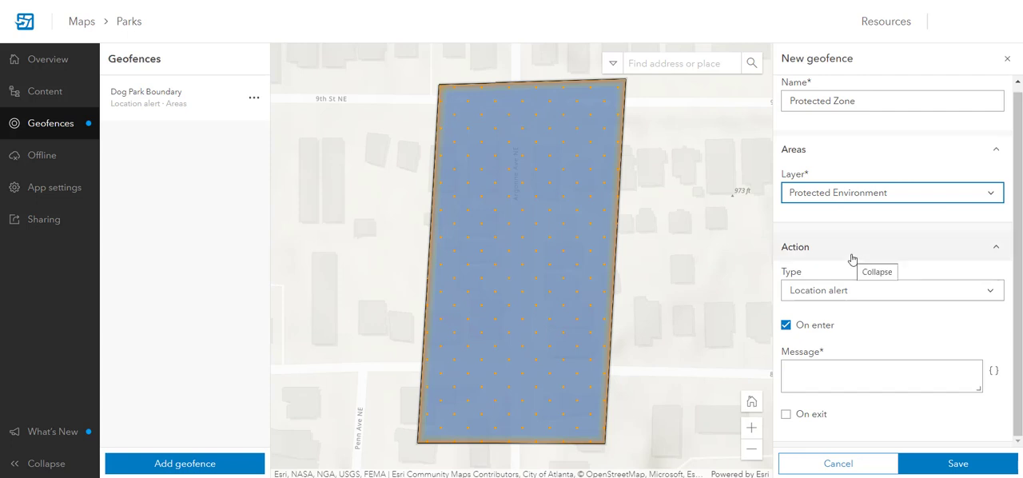
pyautogui.moveTo(515, 243)
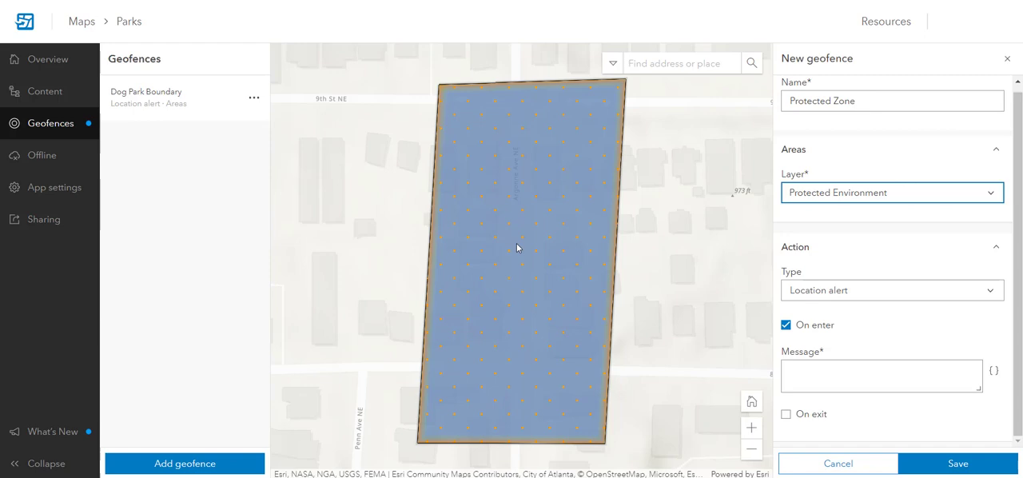
pyautogui.moveTo(677, 134)
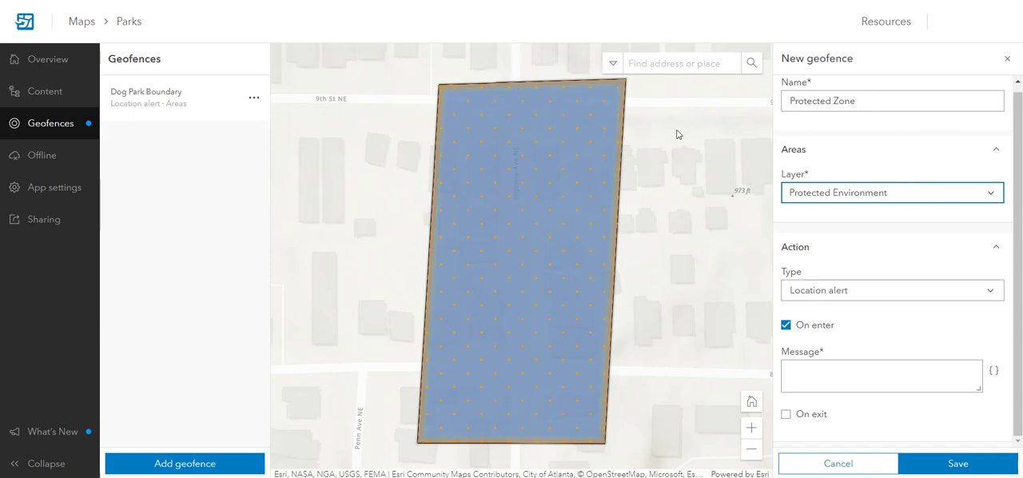
# Step: Set the action type to Location sharing, starting on enter and stopping on exit
pyautogui.click(890, 291)
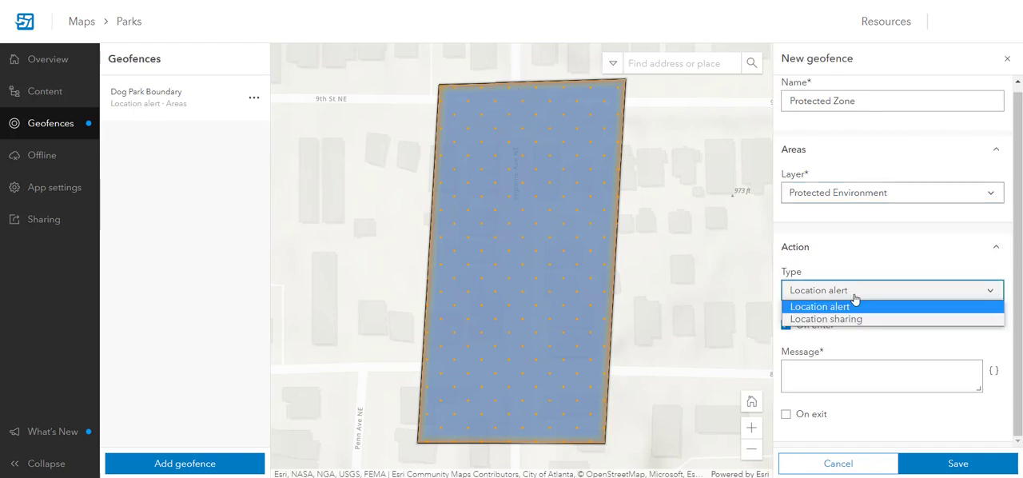
pyautogui.click(828, 320)
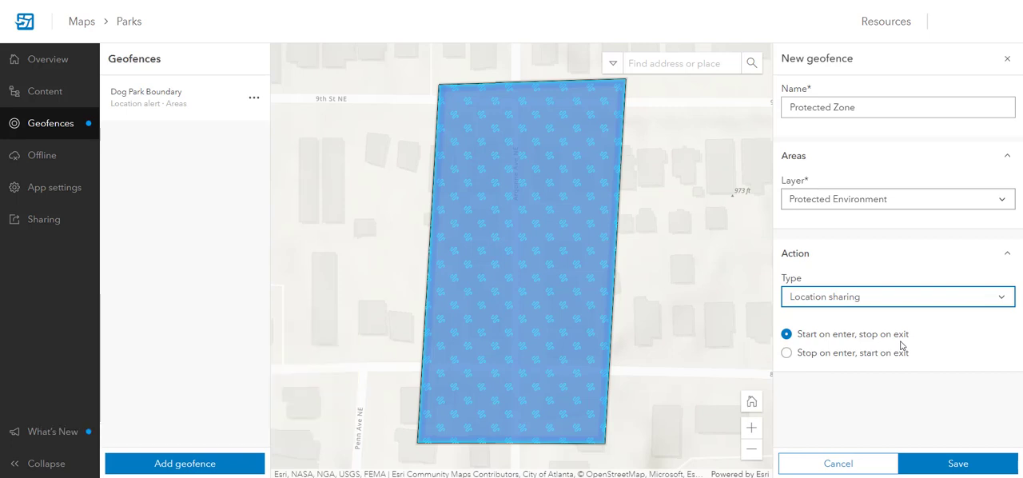
pyautogui.moveTo(572, 315)
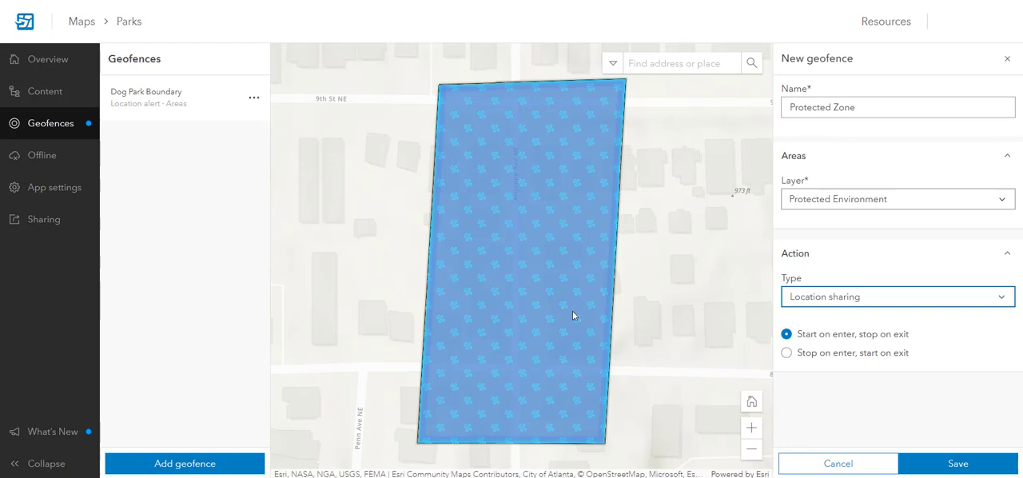
pyautogui.moveTo(692, 387)
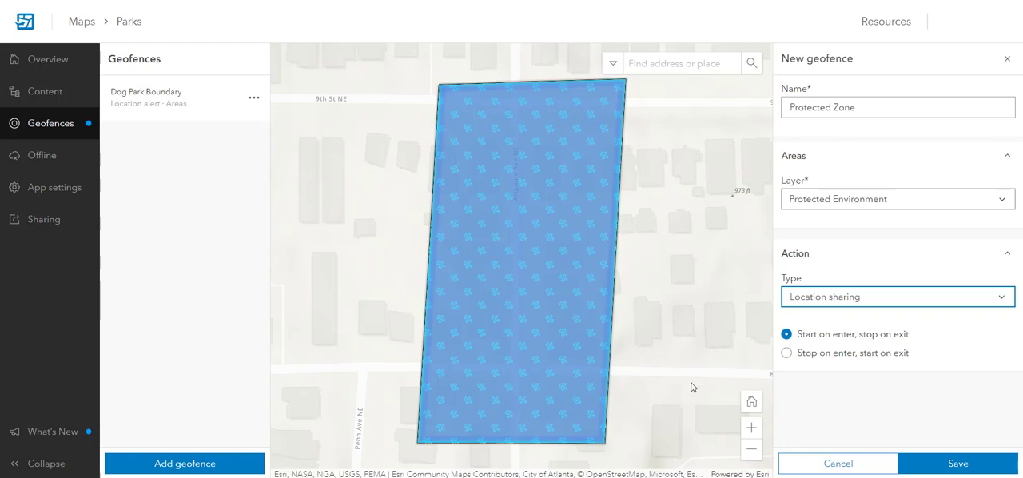
pyautogui.moveTo(844, 357)
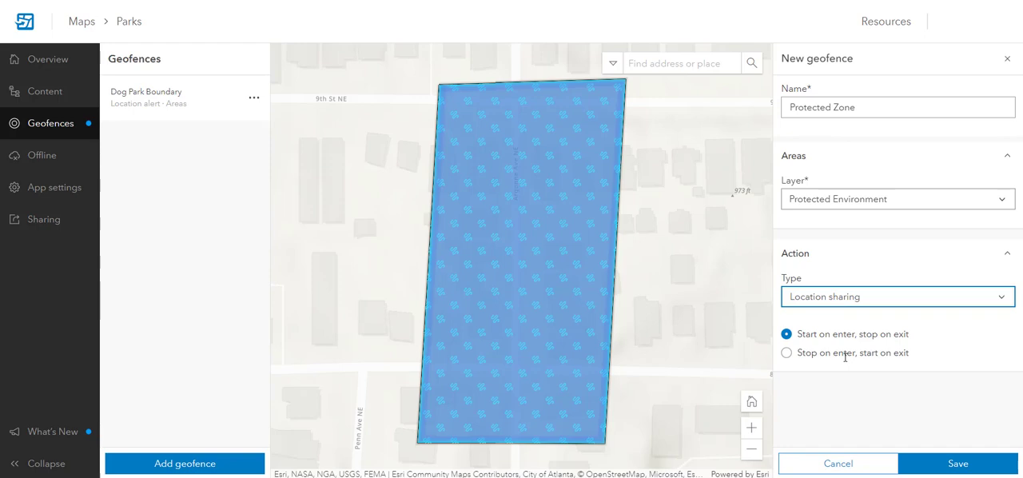
pyautogui.moveTo(841, 346)
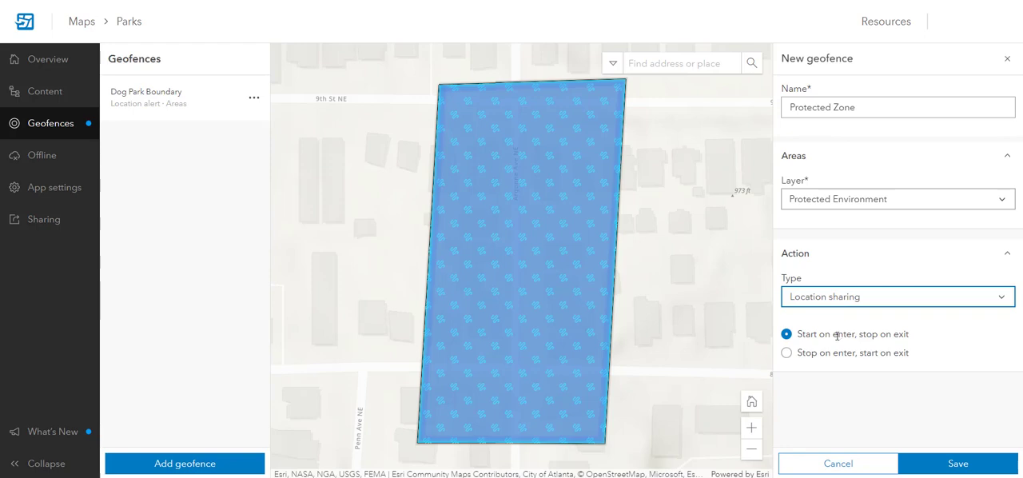
pyautogui.moveTo(962, 368)
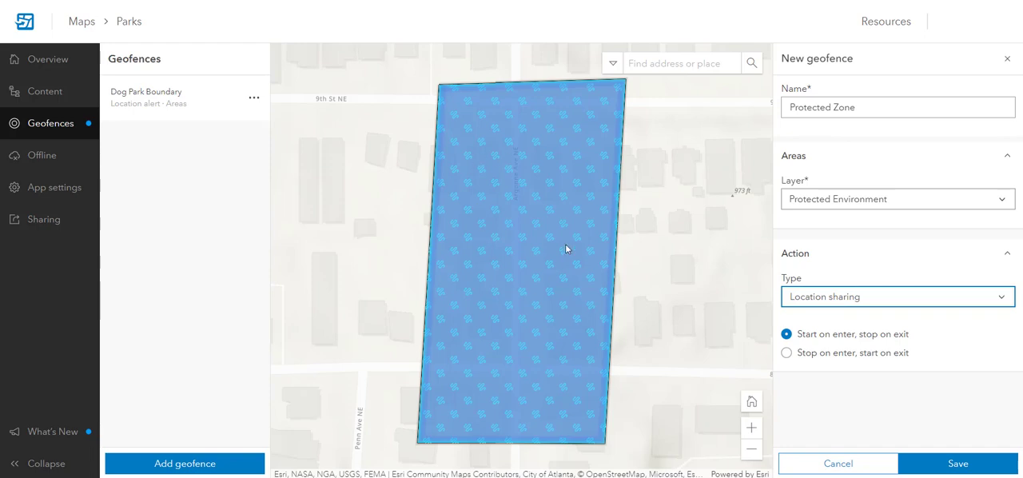
pyautogui.moveTo(579, 251)
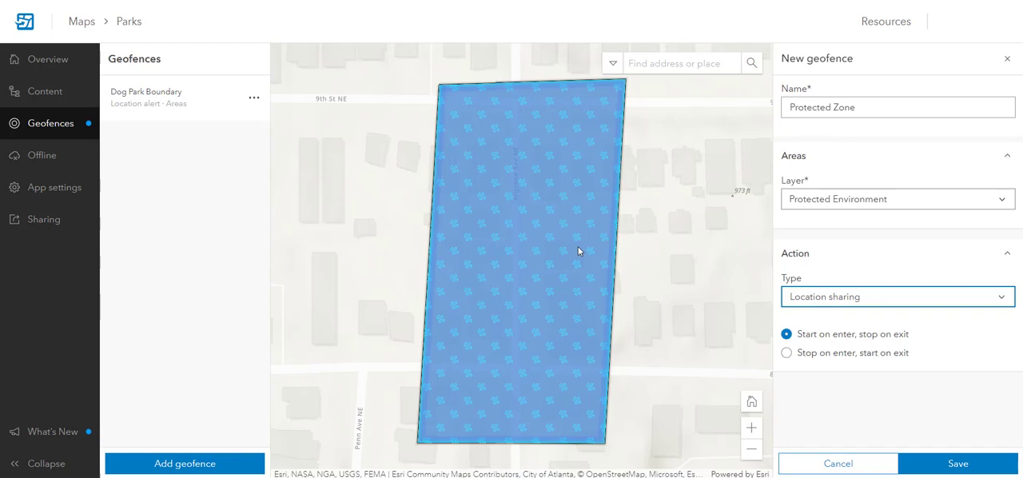
pyautogui.moveTo(889, 403)
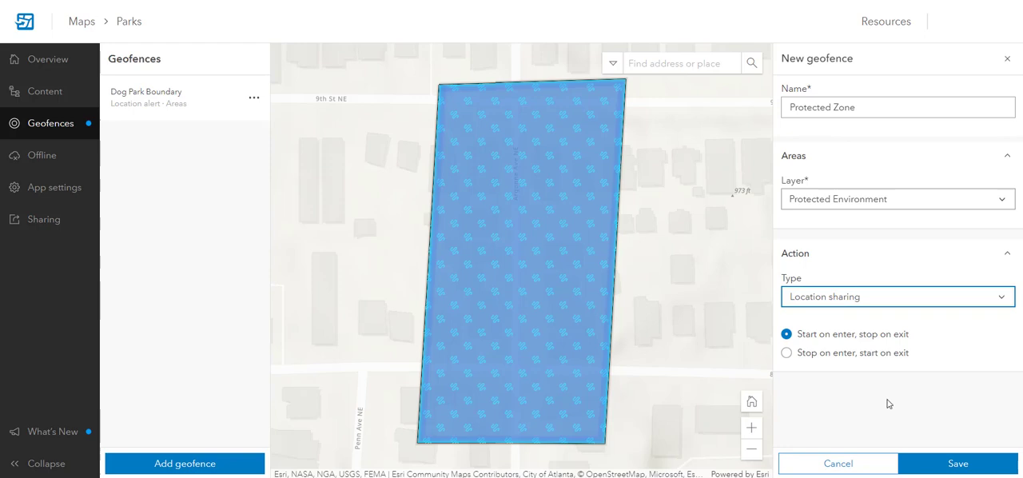
# Step: Save Protected Zone so it is listed as a location sharing geofence beside Dog Park Boundary
pyautogui.click(957, 464)
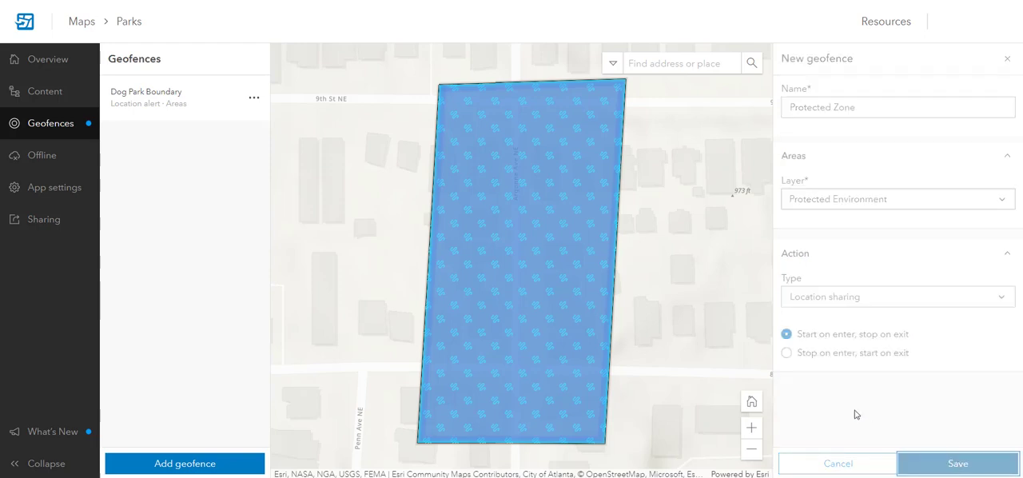
pyautogui.click(957, 464)
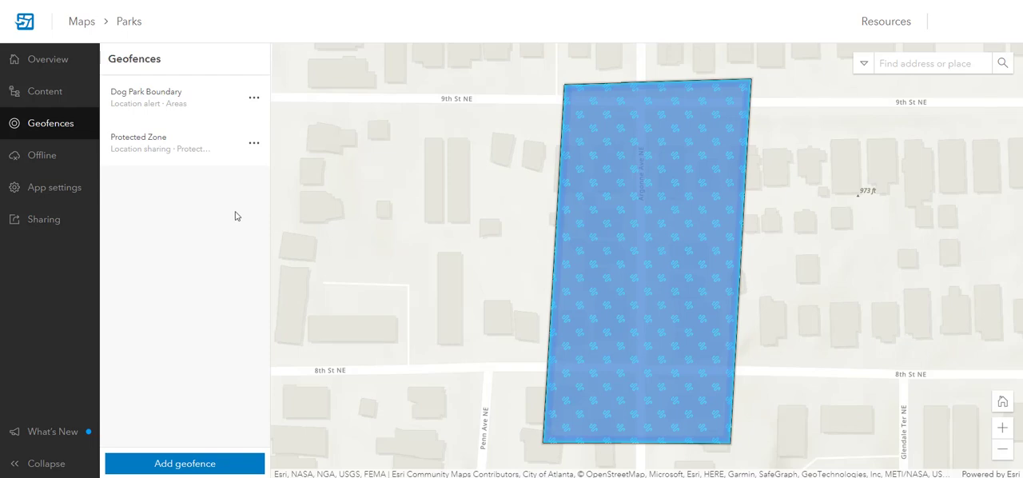
pyautogui.moveTo(168, 98)
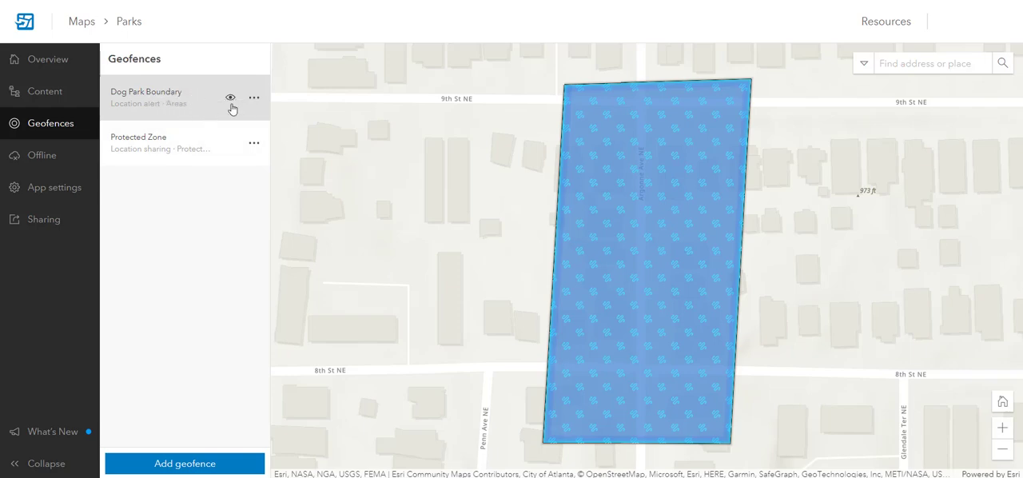
pyautogui.moveTo(231, 97)
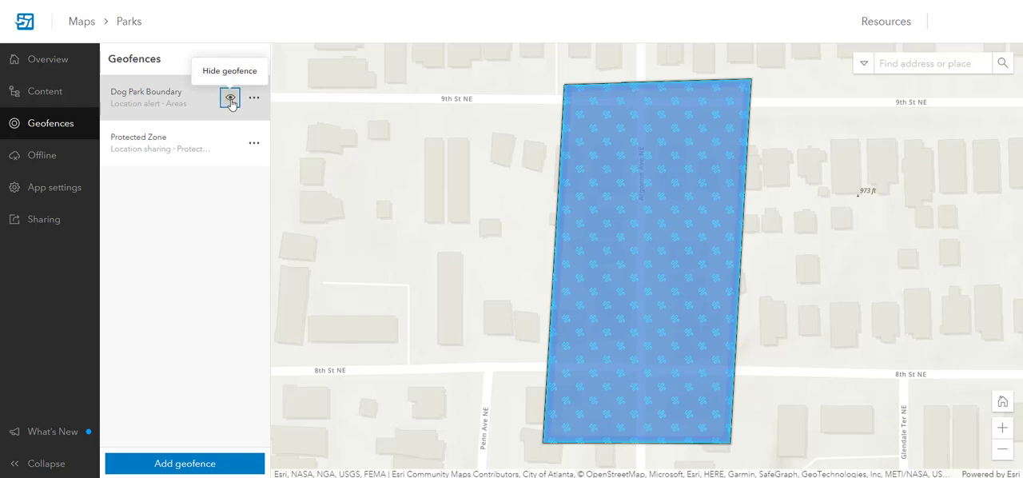
# Step: Zoom to the Dog Park Boundary area, toggle its visibility, and bring up its edit settings
pyautogui.click(254, 96)
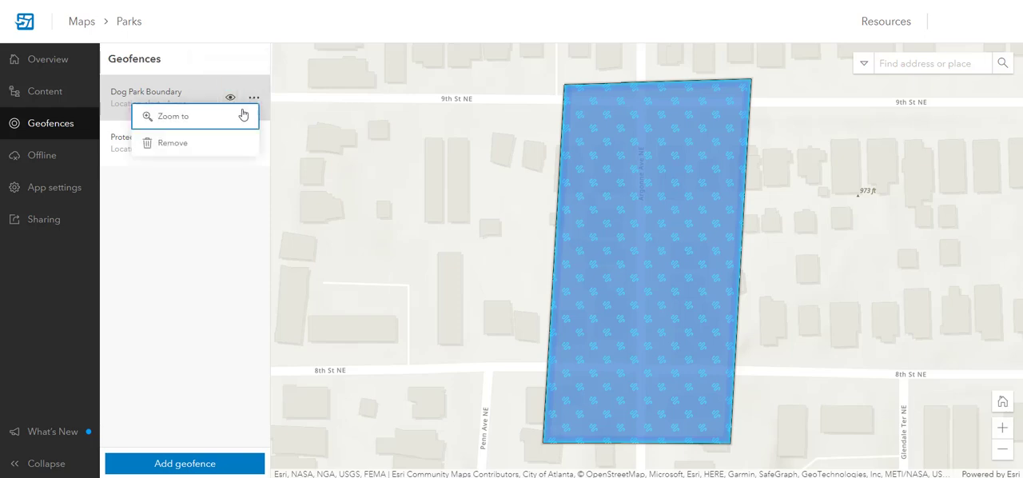
pyautogui.click(172, 116)
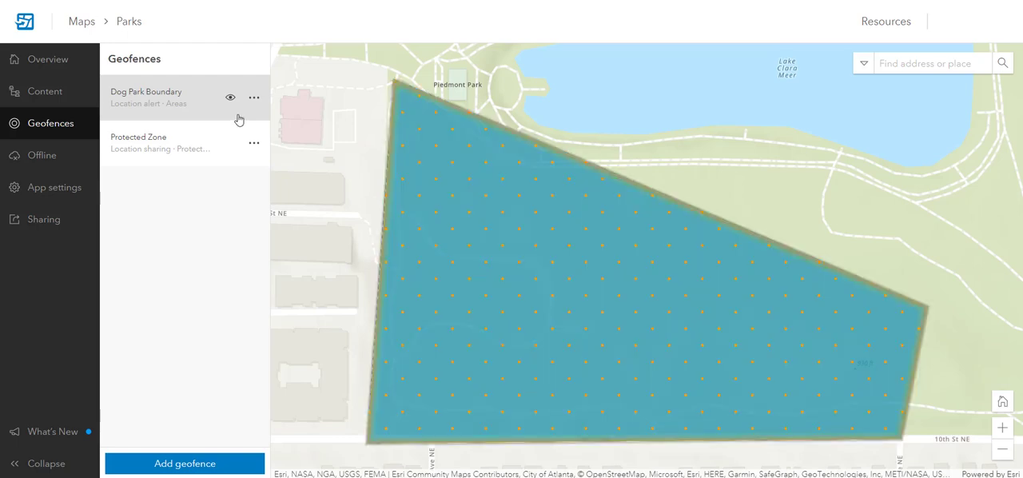
pyautogui.moveTo(230, 97)
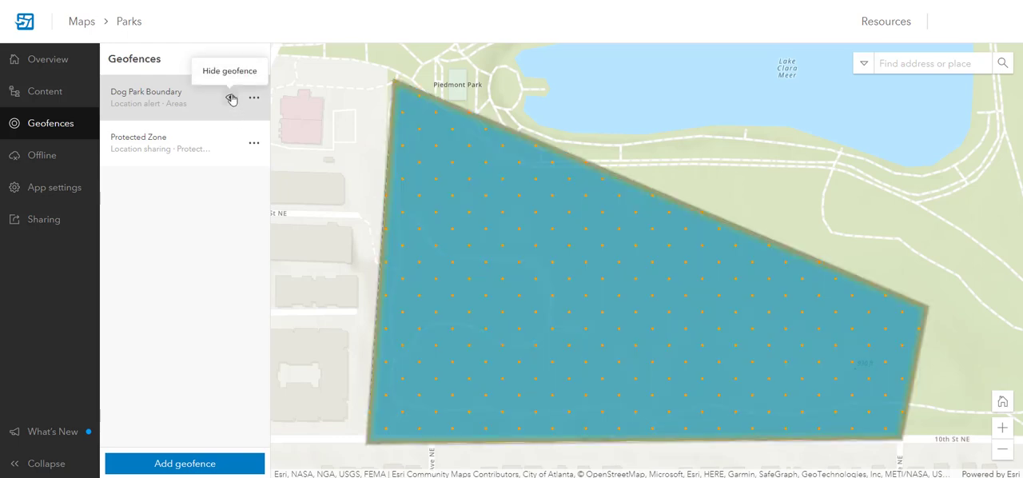
pyautogui.click(230, 97)
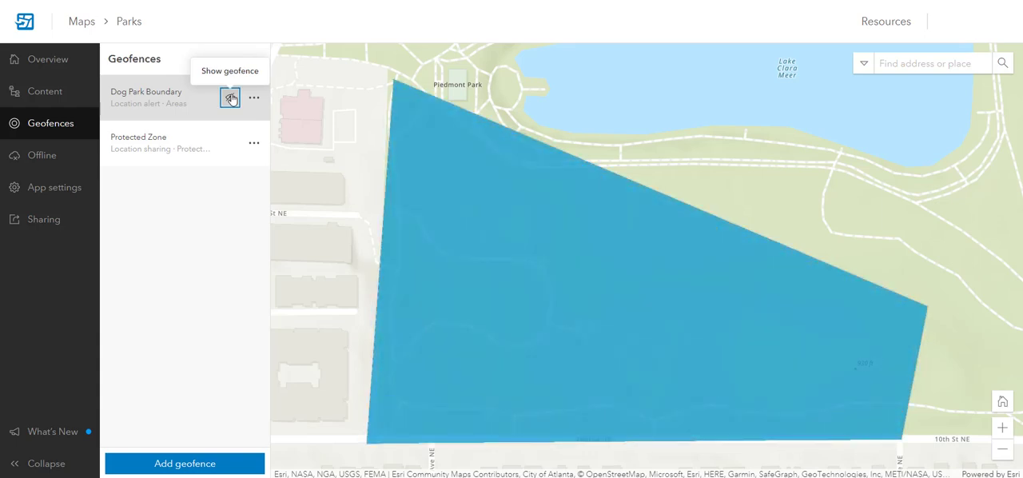
pyautogui.click(230, 98)
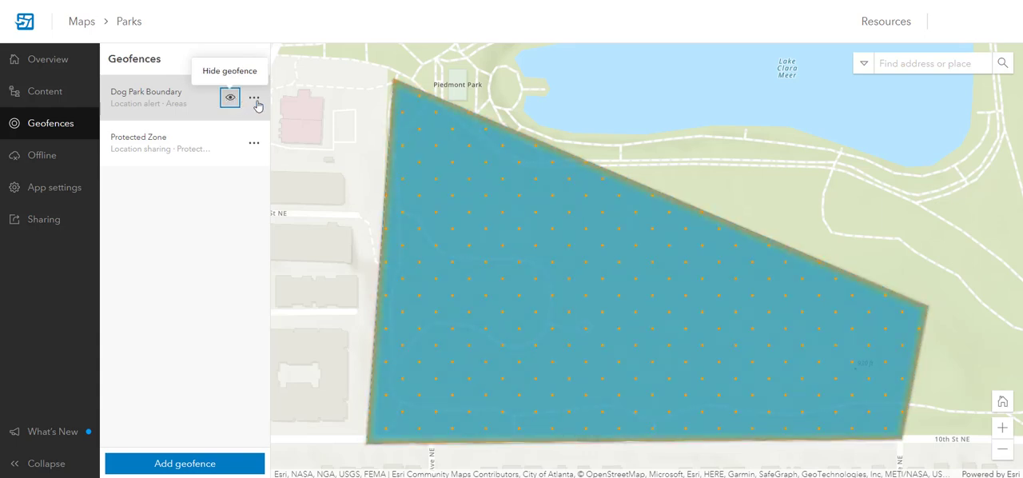
pyautogui.click(254, 97)
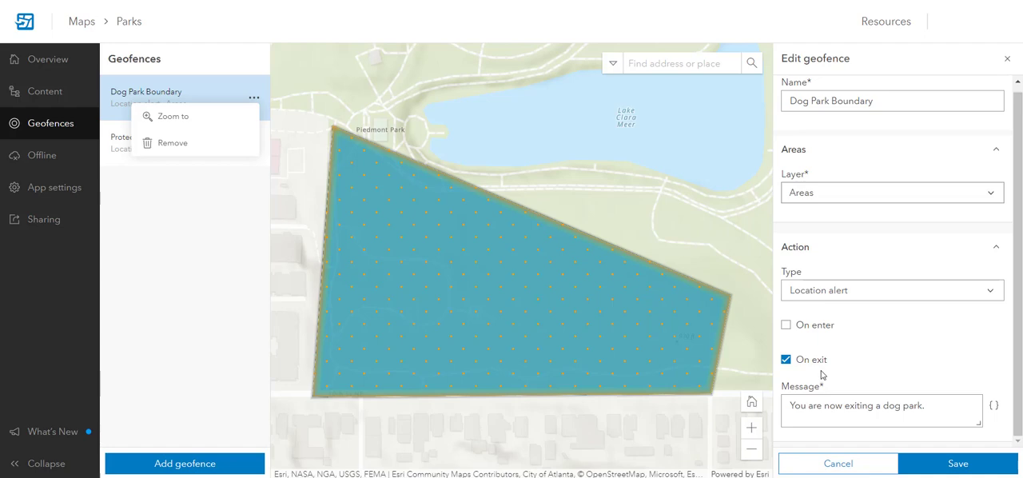
pyautogui.moveTo(818, 340)
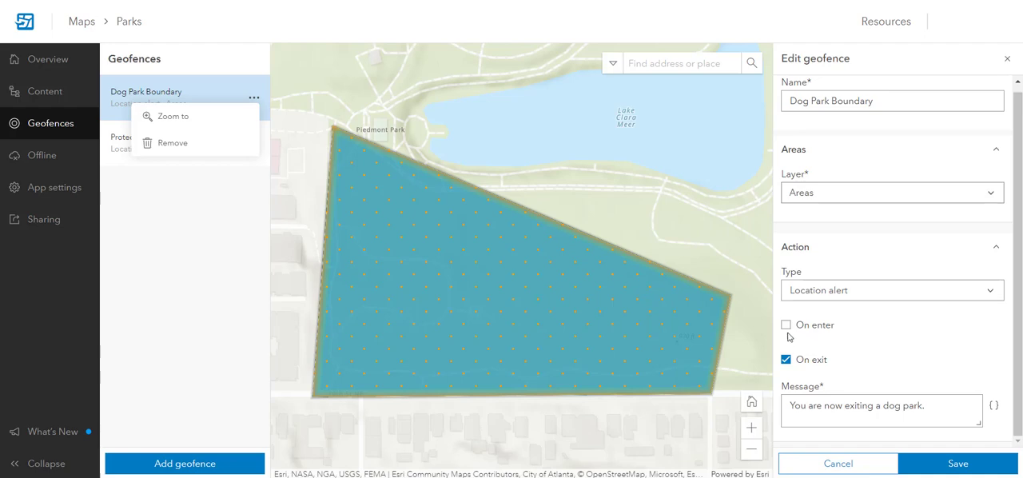
# Step: Enable the On enter alert with the message 'You are now entering a dog park.'
pyautogui.click(786, 325)
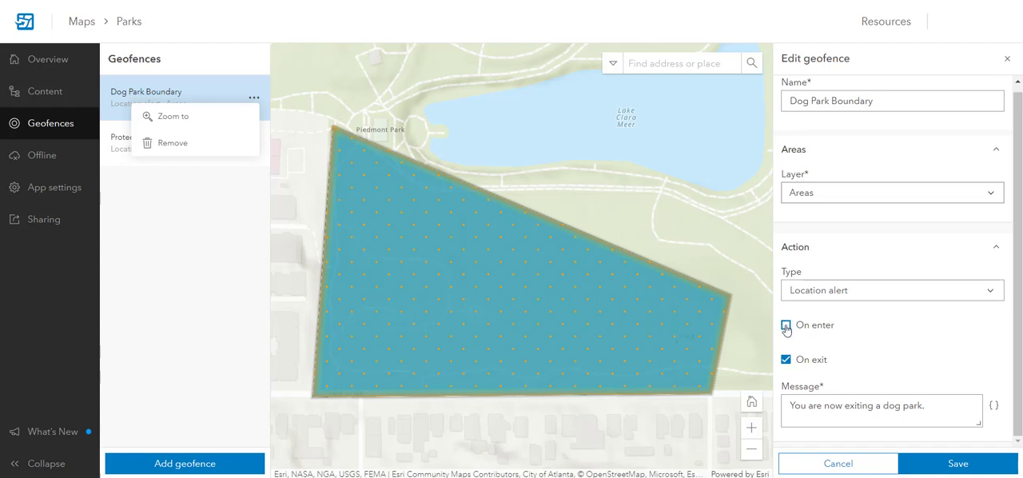
pyautogui.click(786, 327)
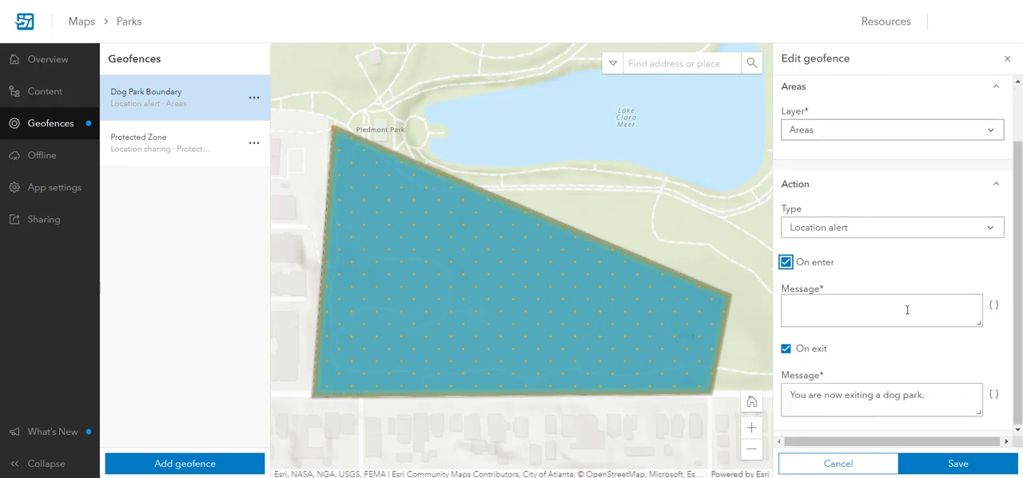
pyautogui.click(883, 311)
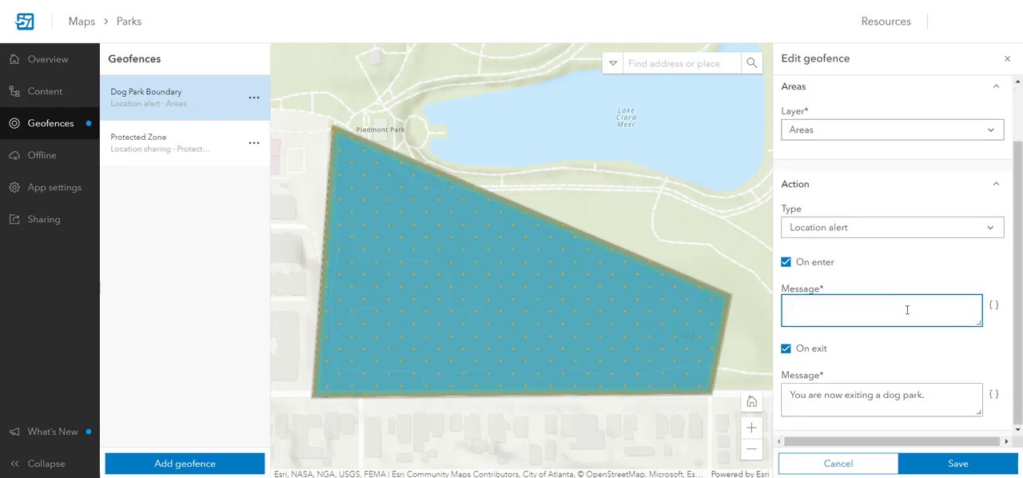
pyautogui.write('You are now')
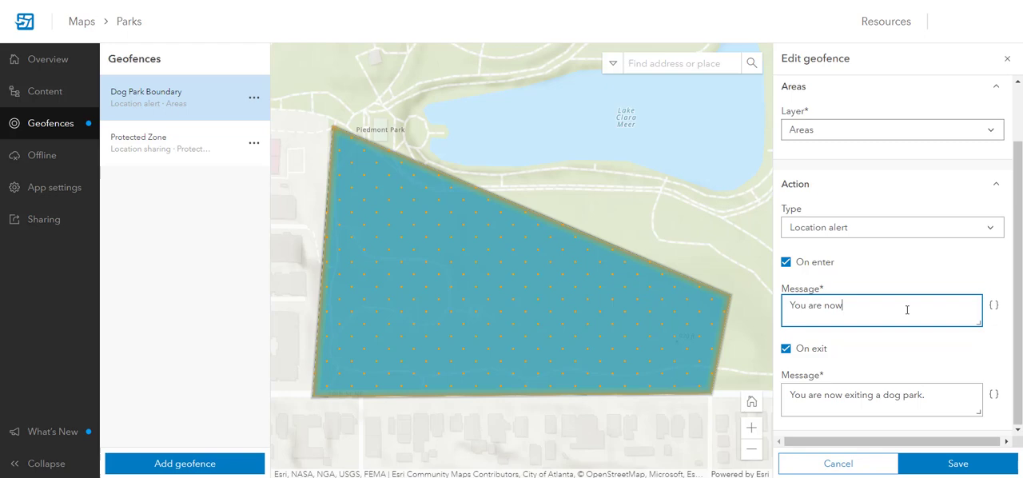
pyautogui.write('enter')
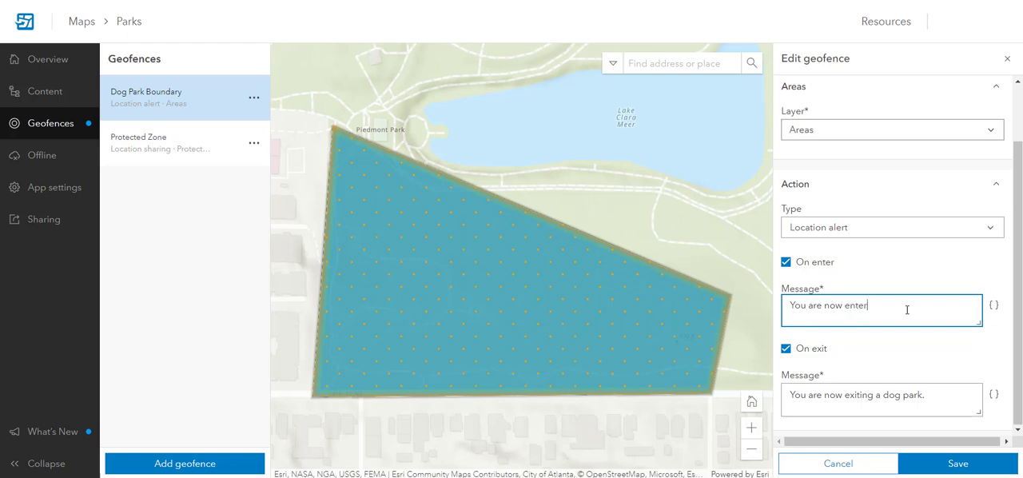
pyautogui.write('ing a dog park.')
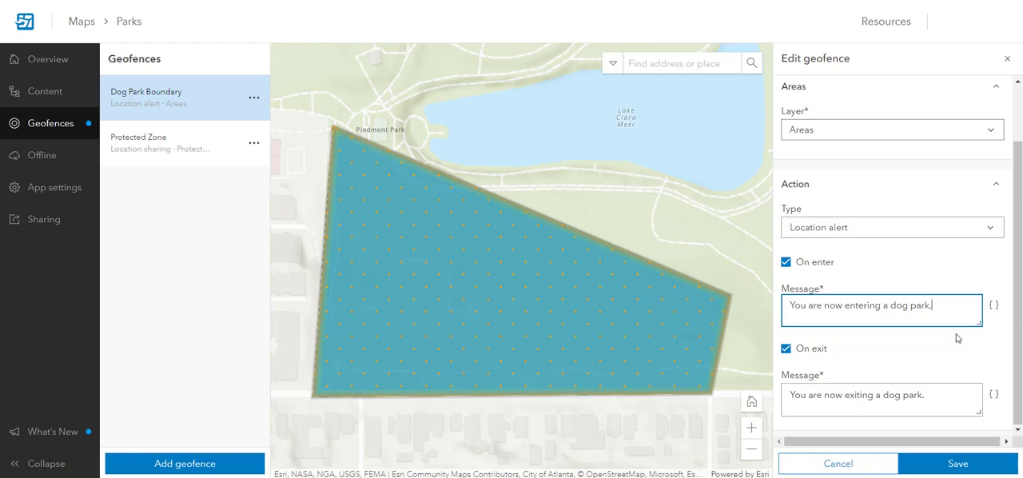
pyautogui.moveTo(876, 297)
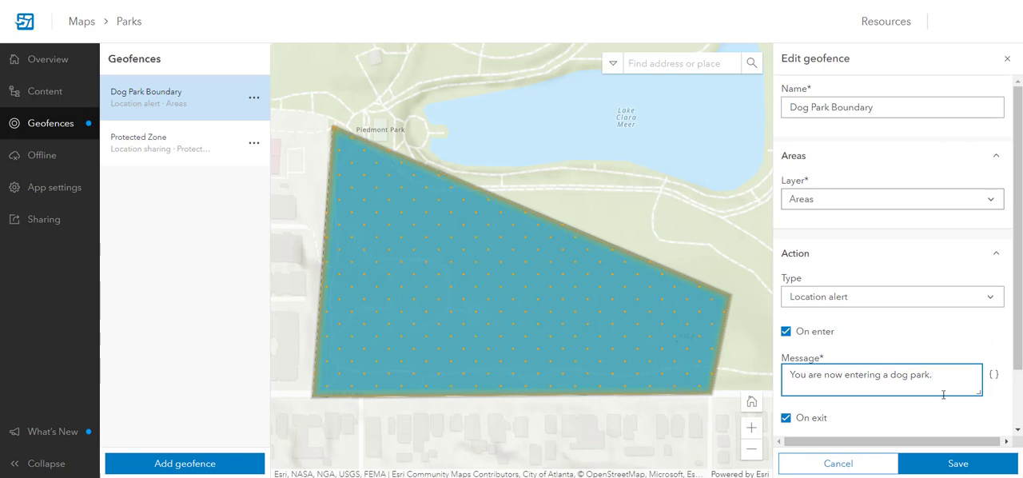
# Step: Save the Dog Park Boundary changes, confirmed as successfully updated, and go to the Field Maps help page
pyautogui.click(958, 464)
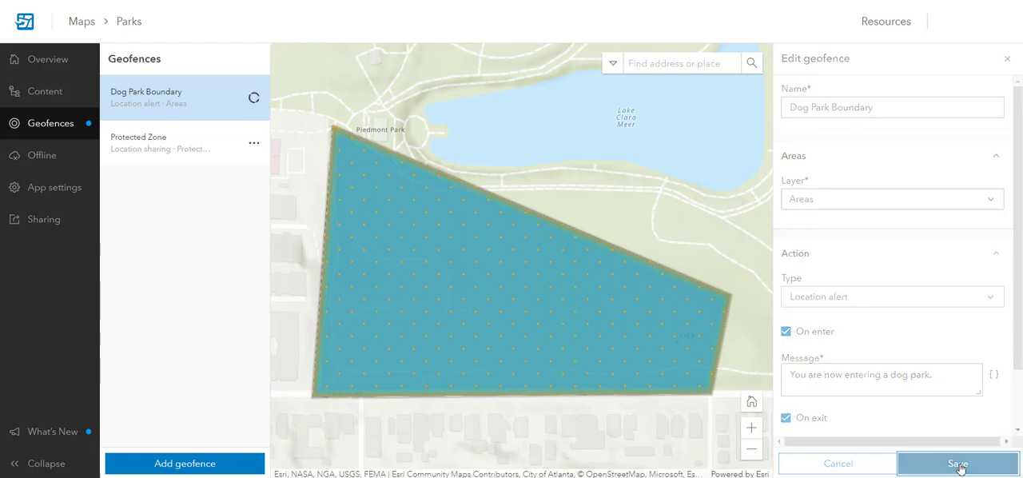
pyautogui.click(958, 464)
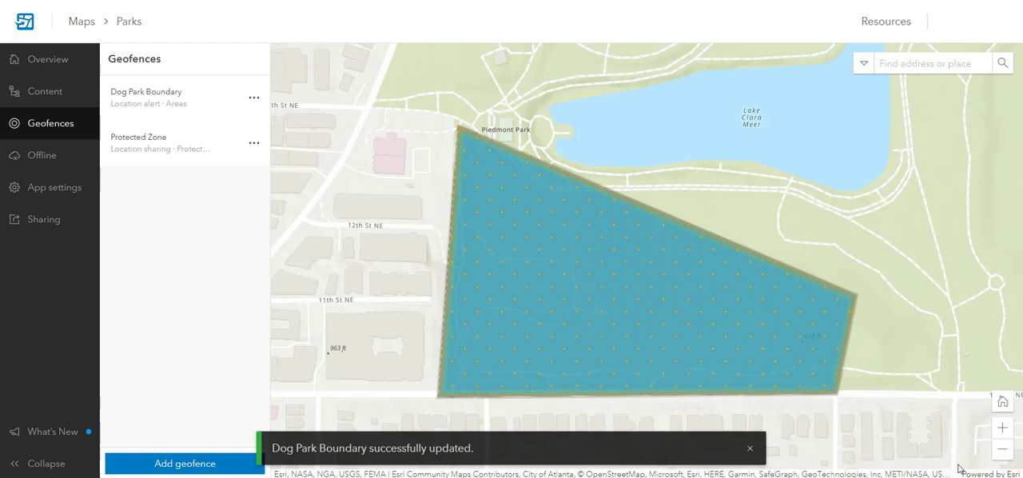
pyautogui.click(749, 448)
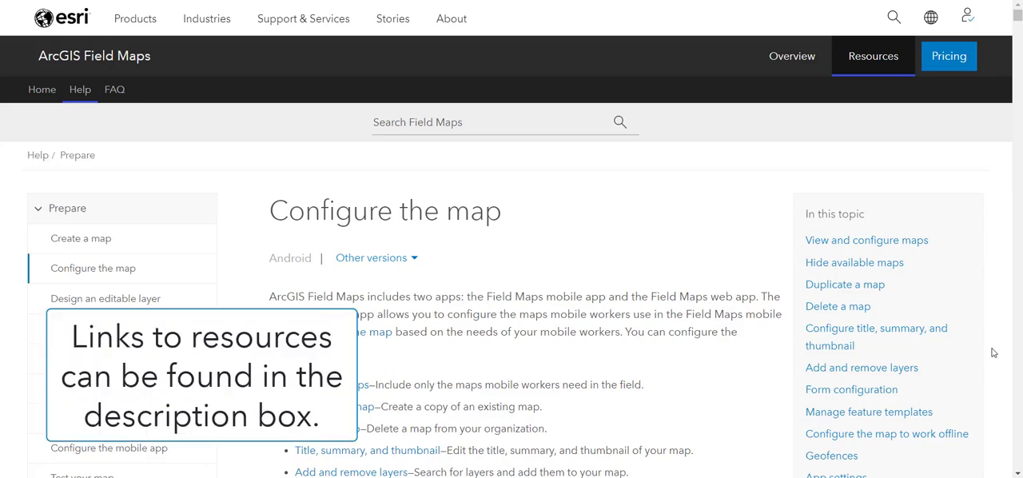
pyautogui.moveTo(991, 357)
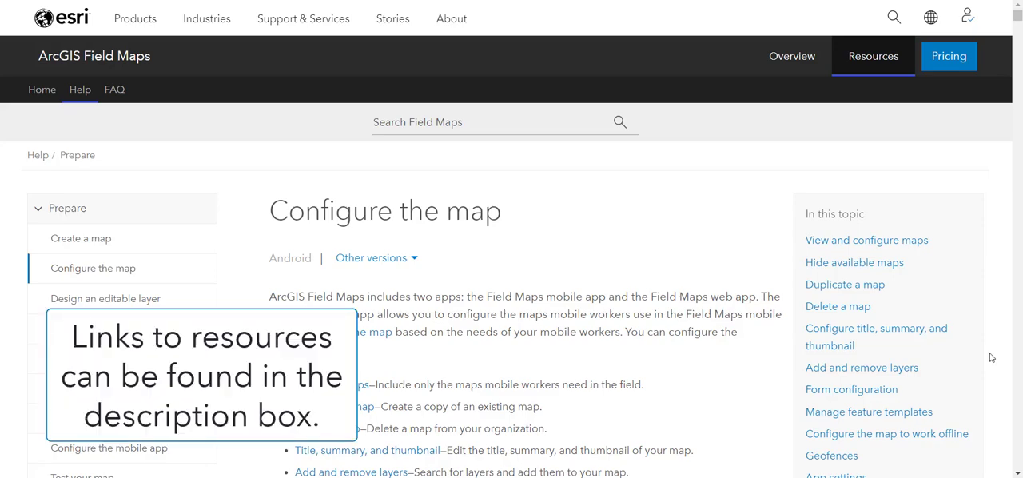
# Step: Scroll the Configure the map help page down to its Geofences section
pyautogui.scroll(-3)
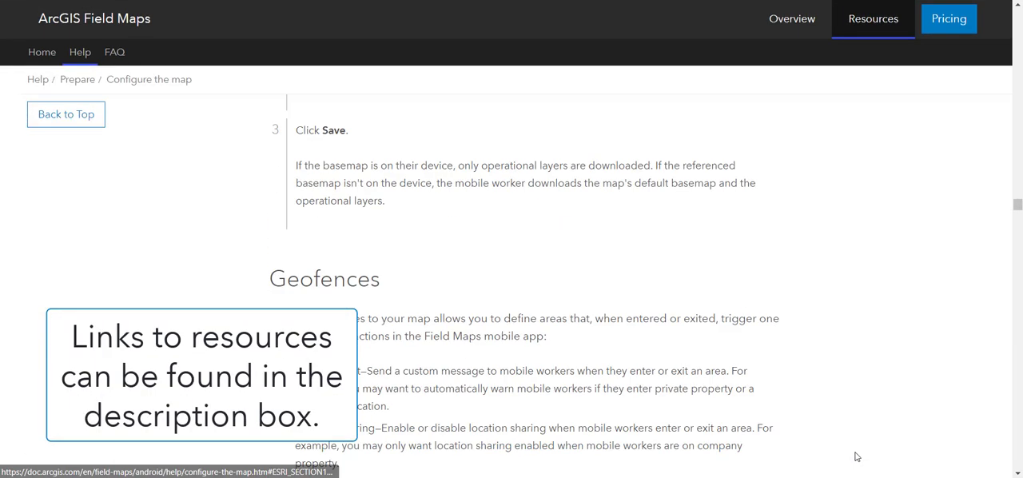
pyautogui.scroll(-3)
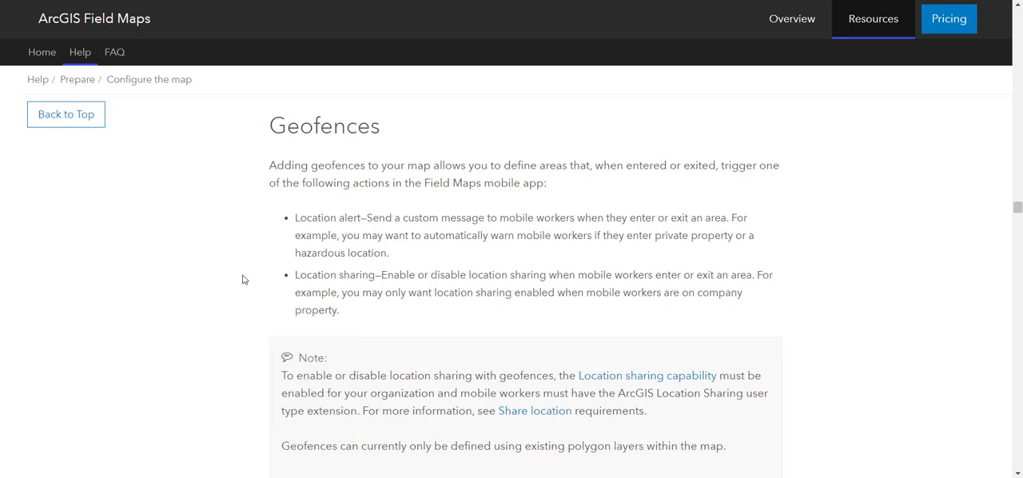